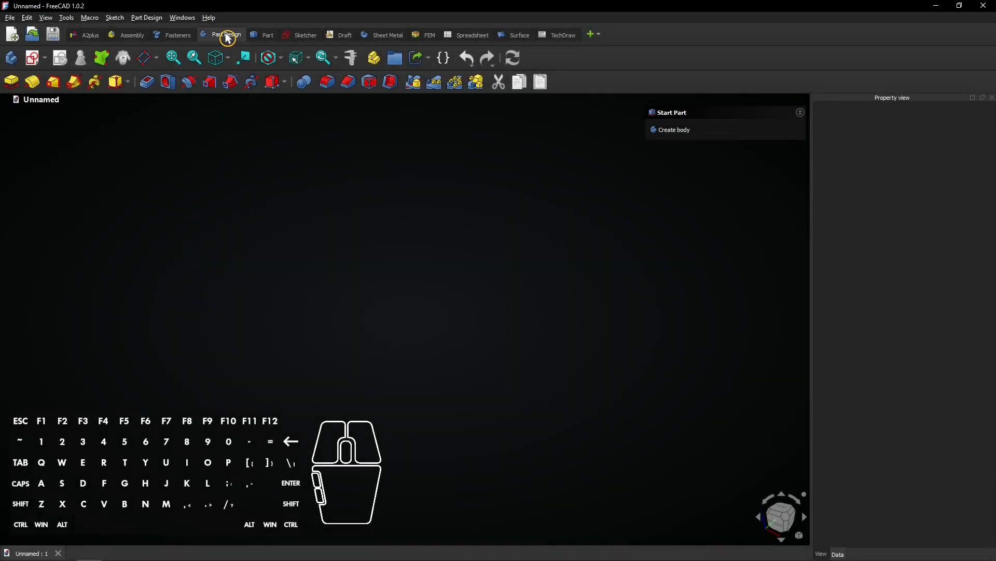
mouse_move(226, 35)
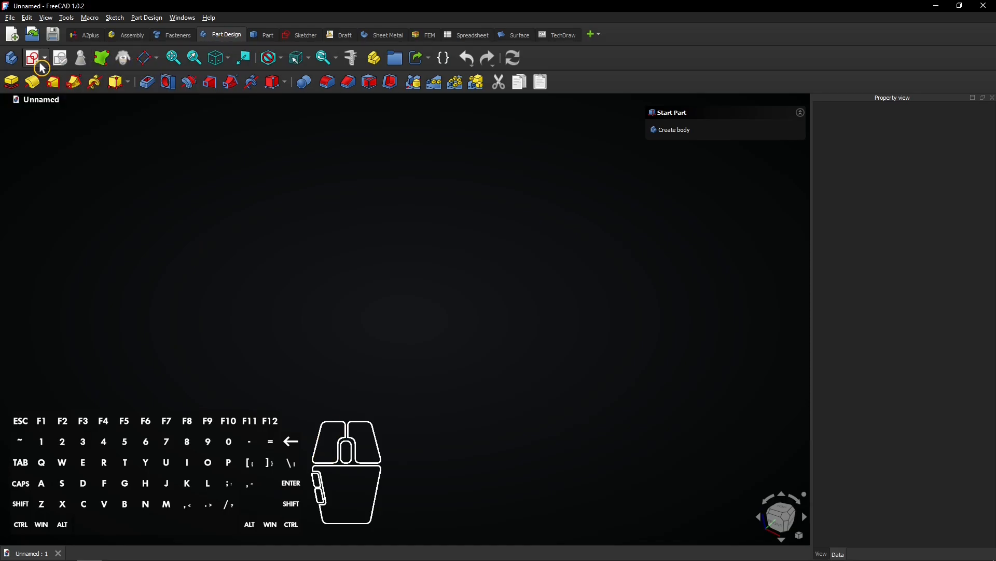
Start a new body with an empty sketch attached to the XY plane
click(674, 130)
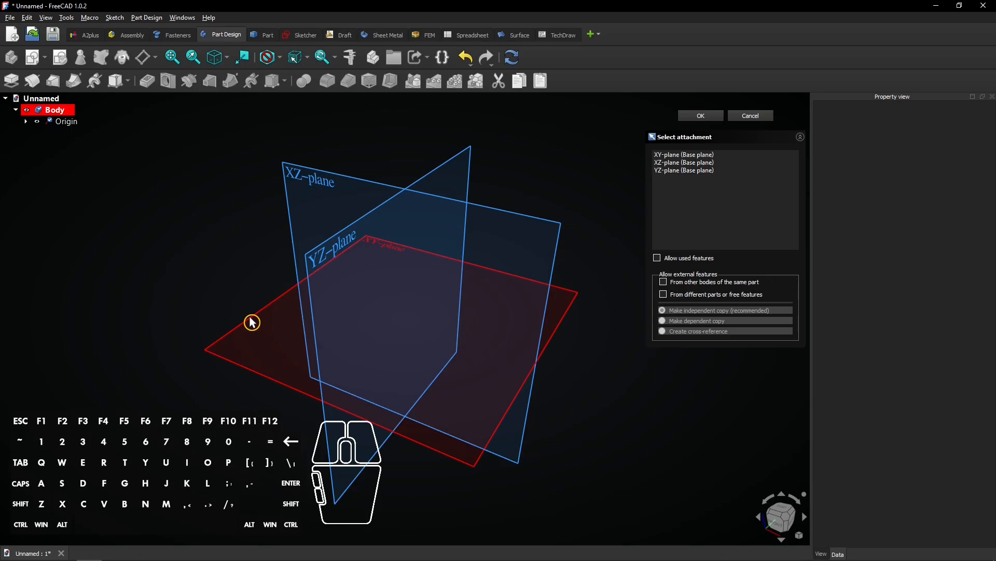
click(699, 115)
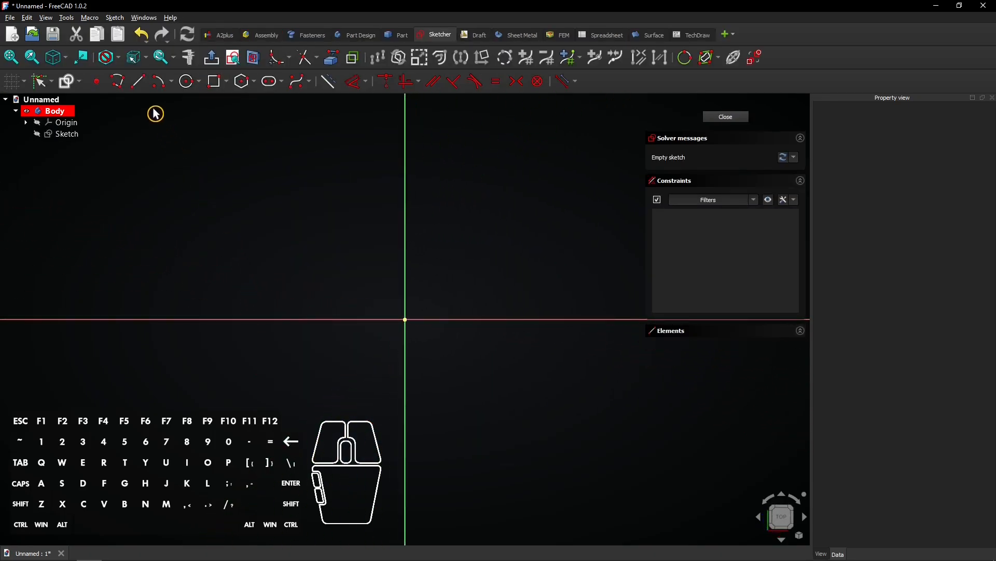
mouse_move(121, 81)
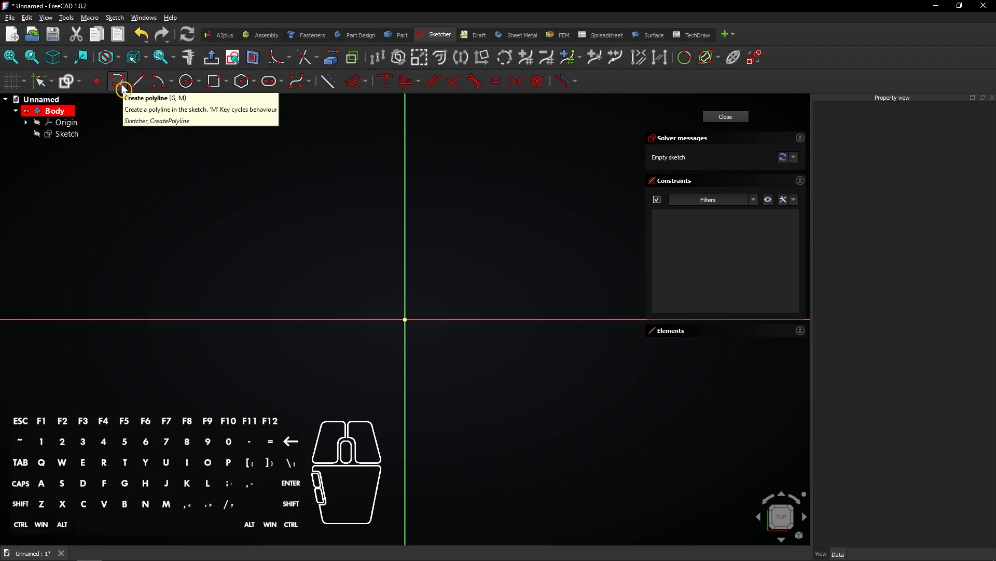
Draw a closed four-sided diamond polyline with its bottom vertex on the origin
click(117, 81)
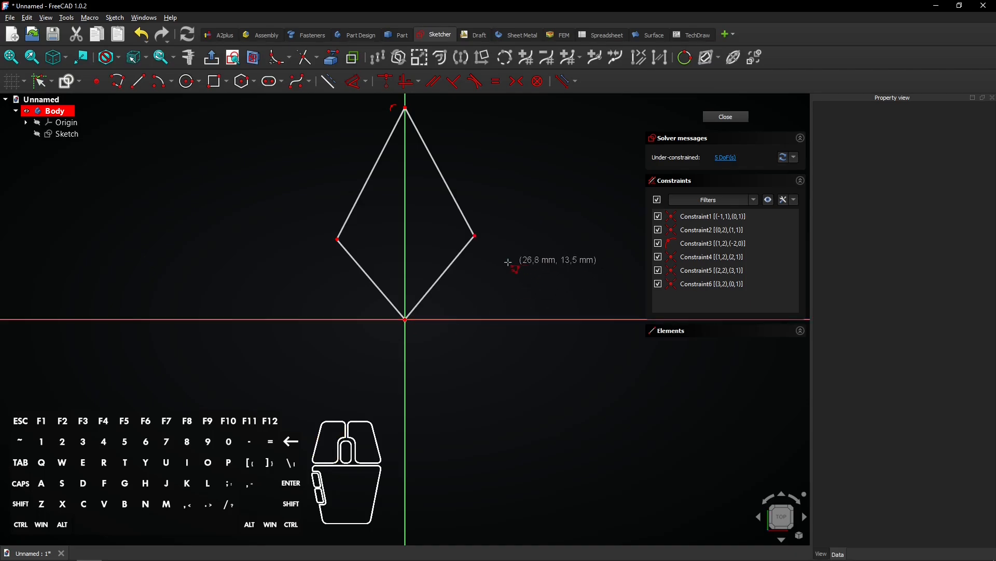
mouse_move(508, 268)
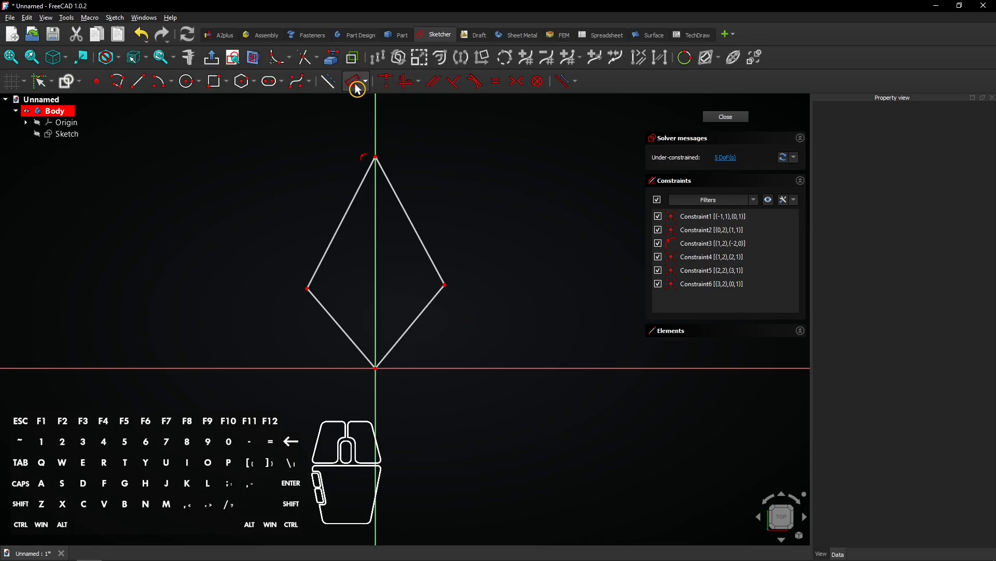
mouse_move(356, 87)
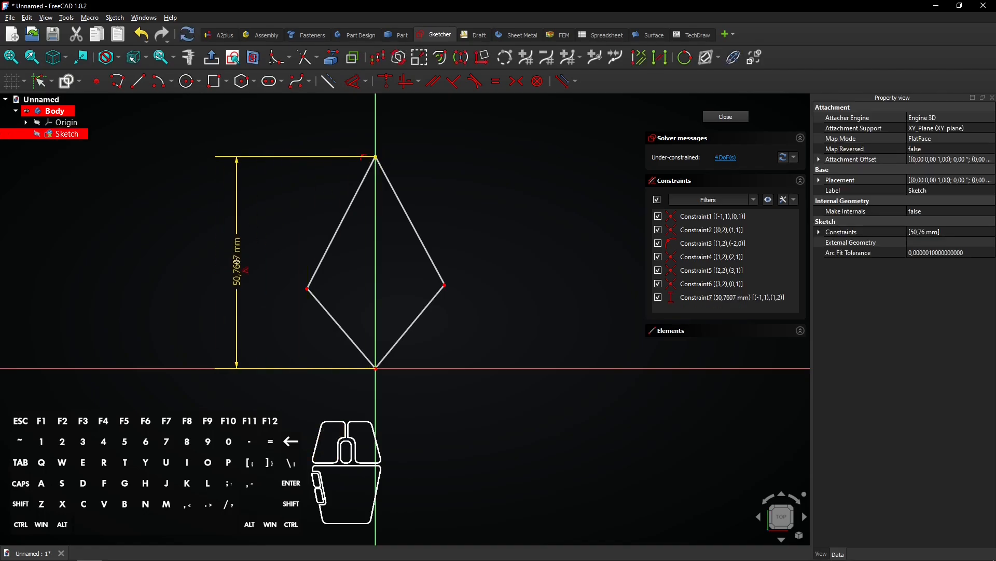
Constrain the diamond to 70 mm height, 30 mm width and a 360/6 (60°) angle between lower edges
double_click(237, 265)
text(70)
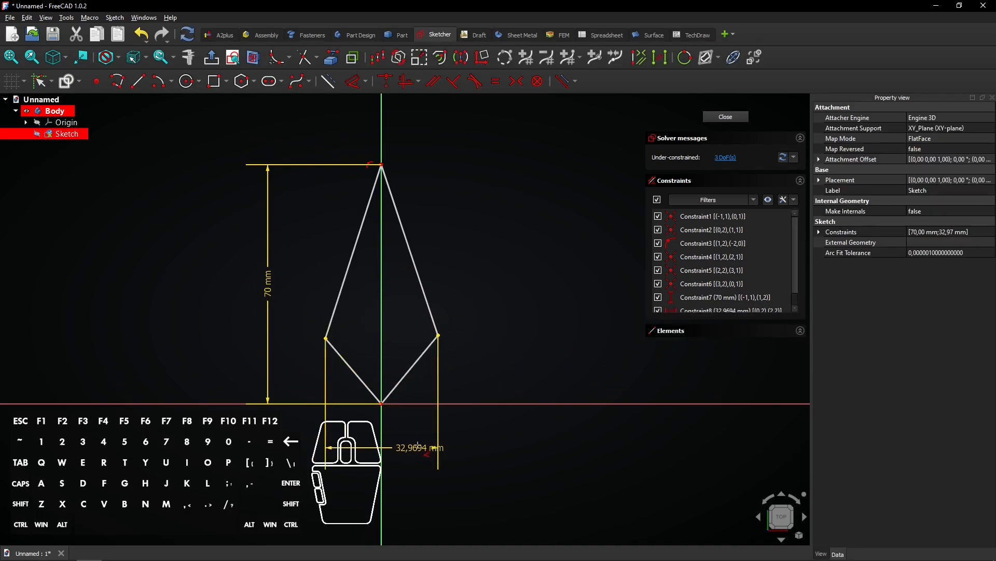
double_click(416, 448)
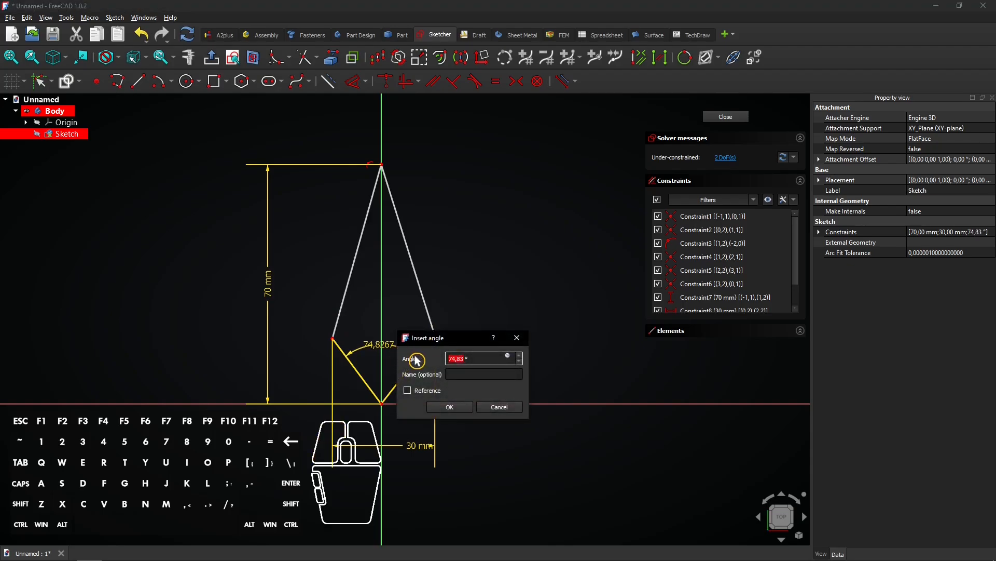
mouse_move(431, 362)
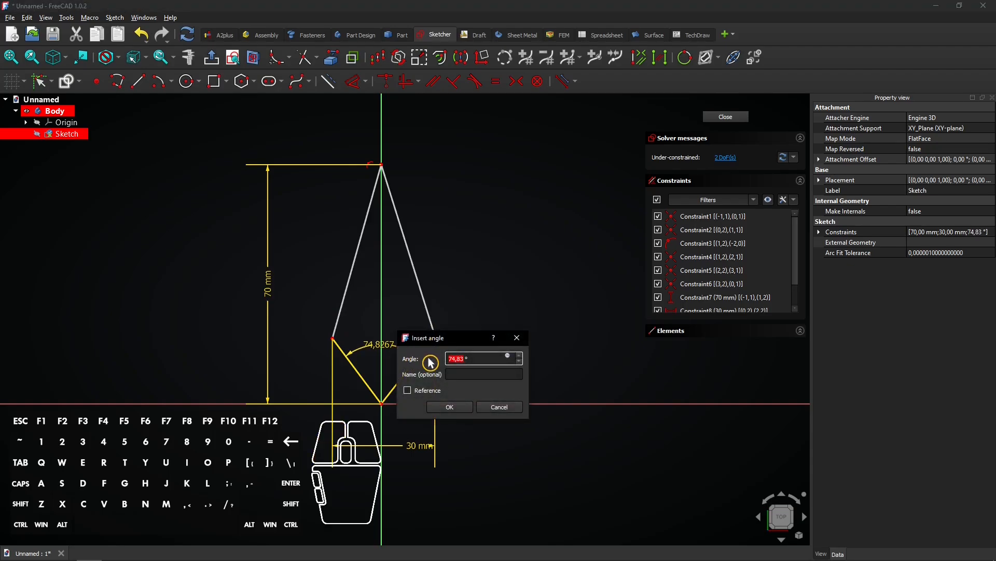
text(36 °)
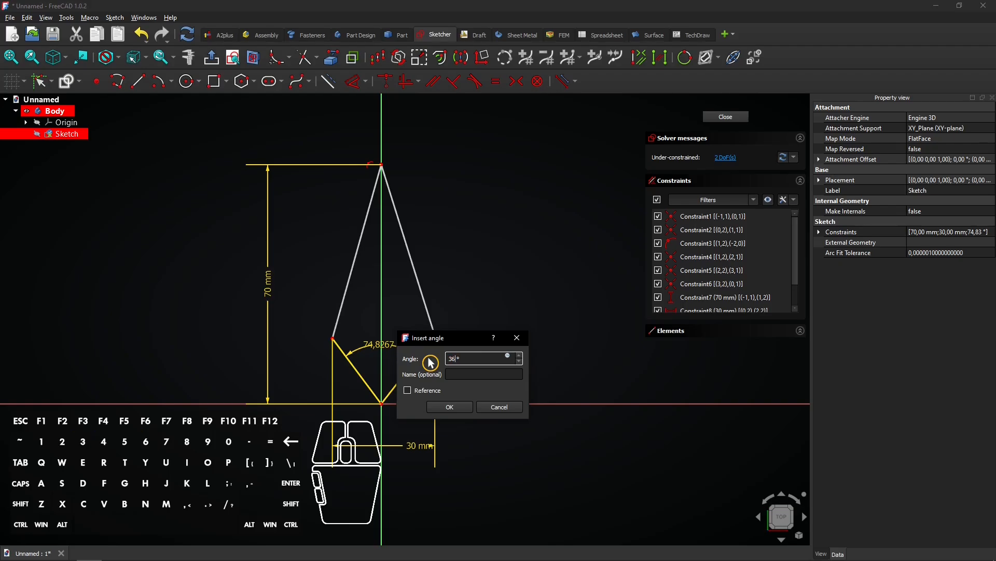
text(360/6)
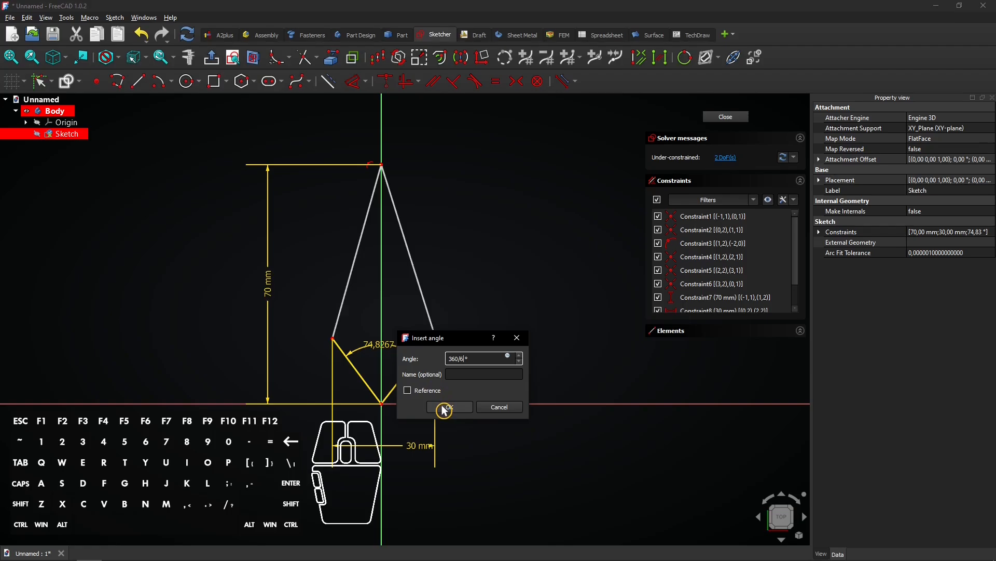
click(448, 407)
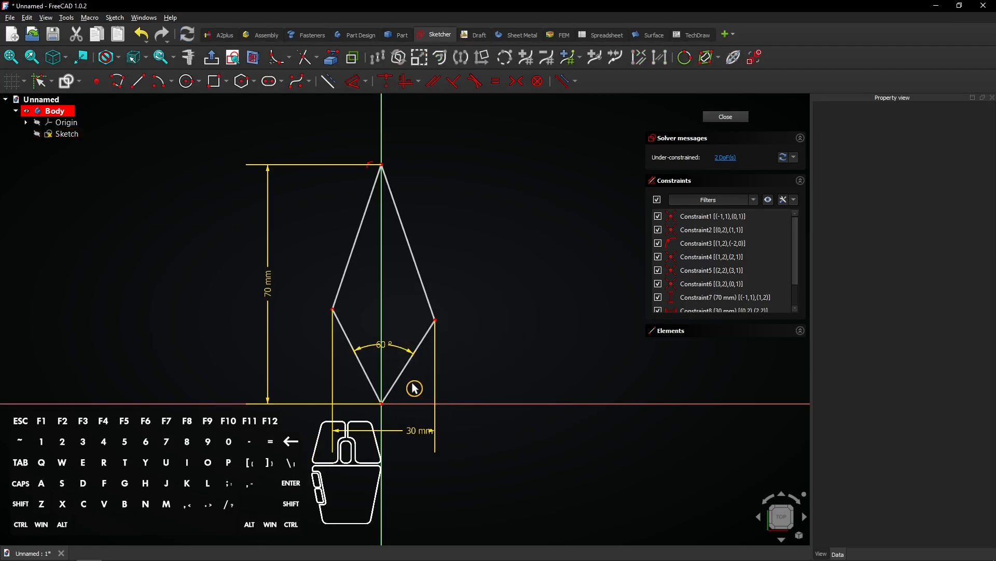
mouse_move(408, 387)
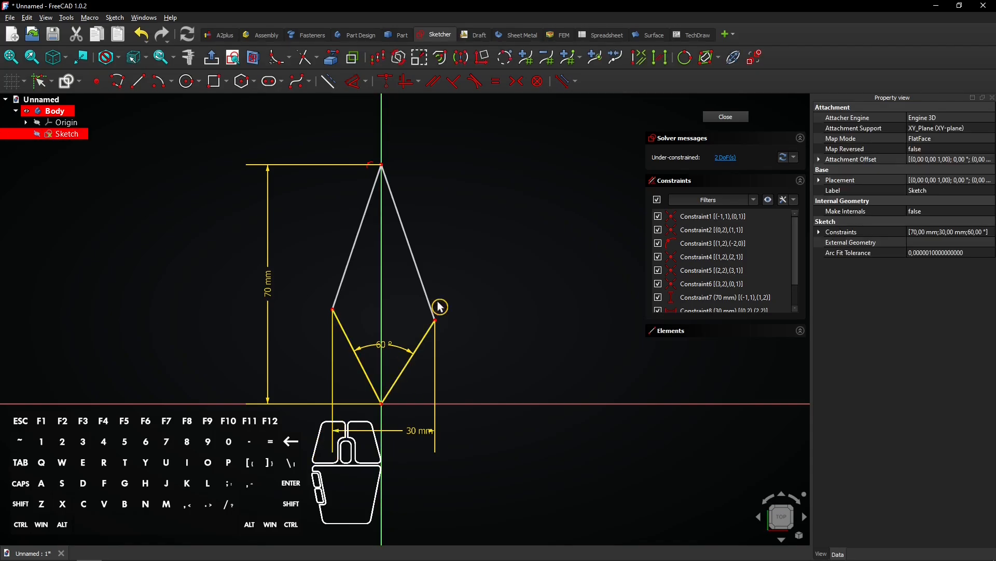
mouse_move(497, 81)
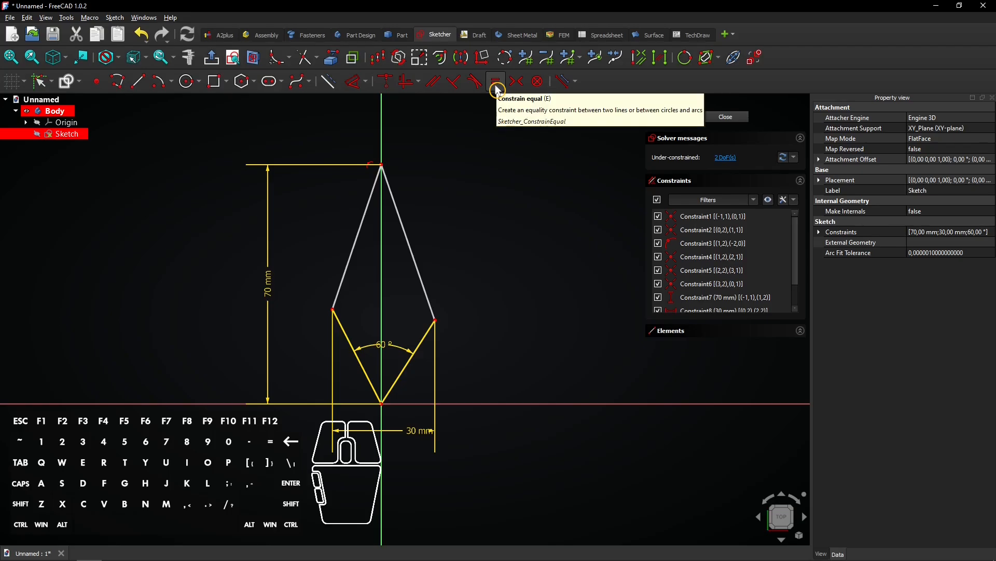
Apply equal-length constraints to the lower edge pair and the upper edge pair
click(495, 81)
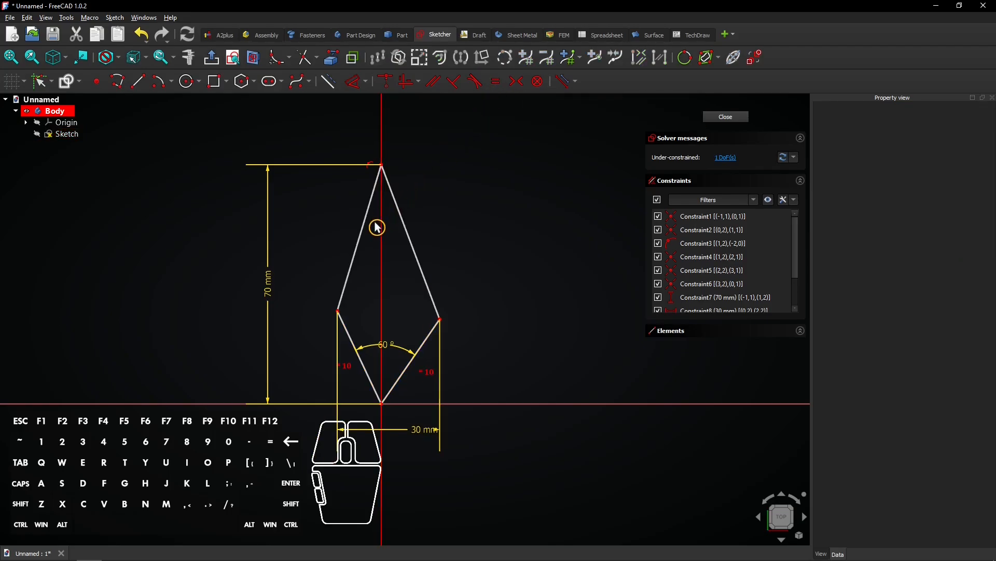
click(67, 133)
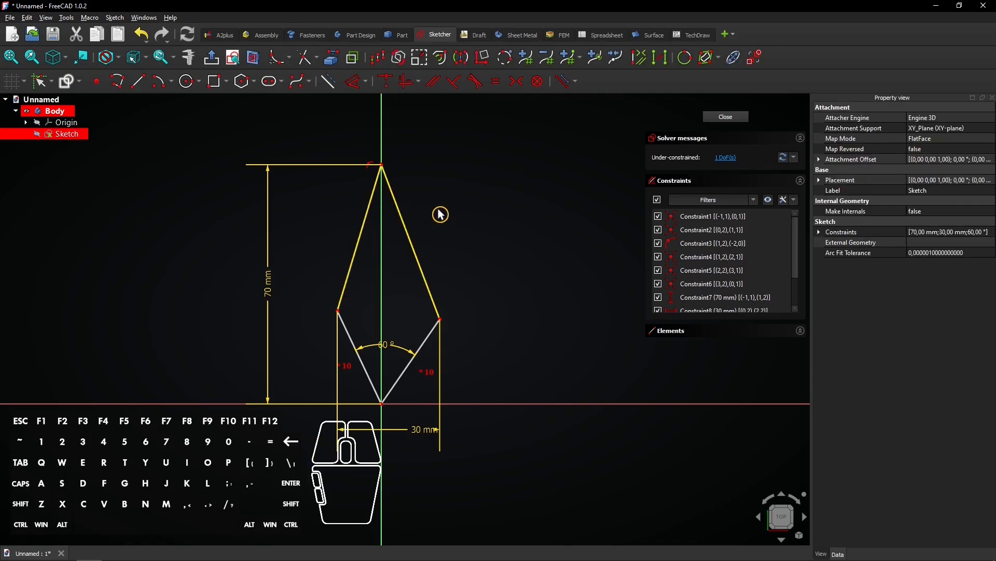
mouse_move(495, 81)
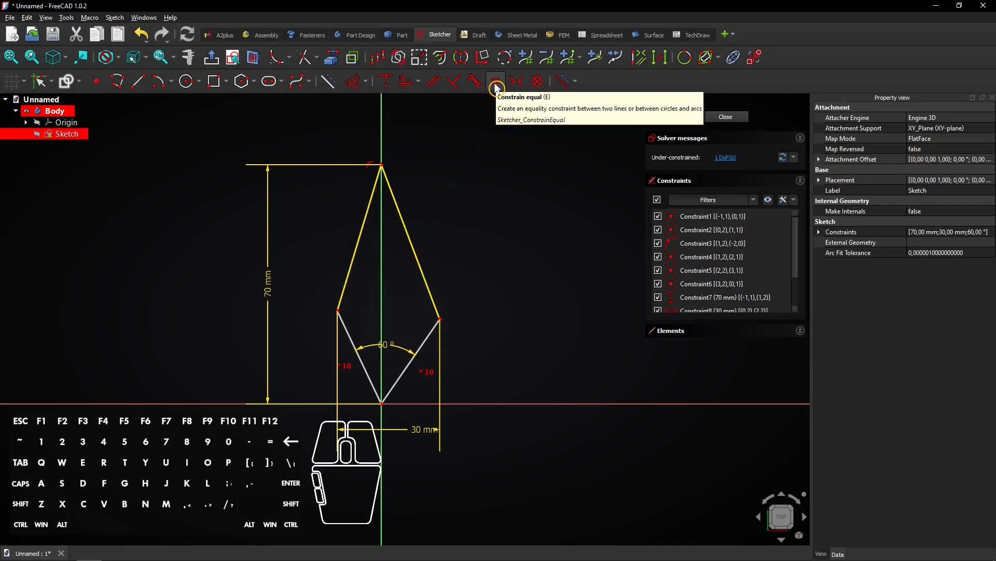
click(495, 81)
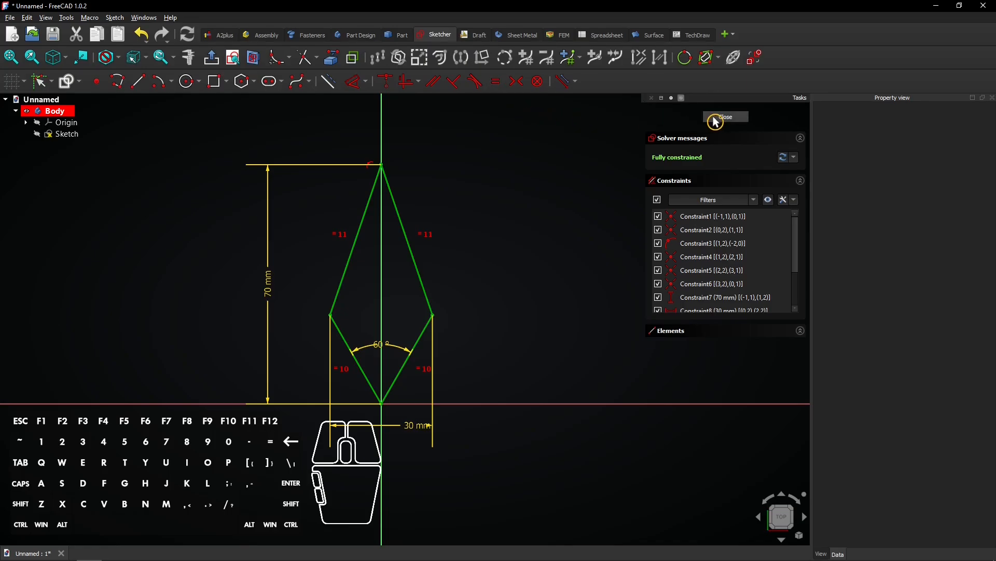
Close the sketch and pad it 10 mm symmetric to the sketch plane
click(725, 117)
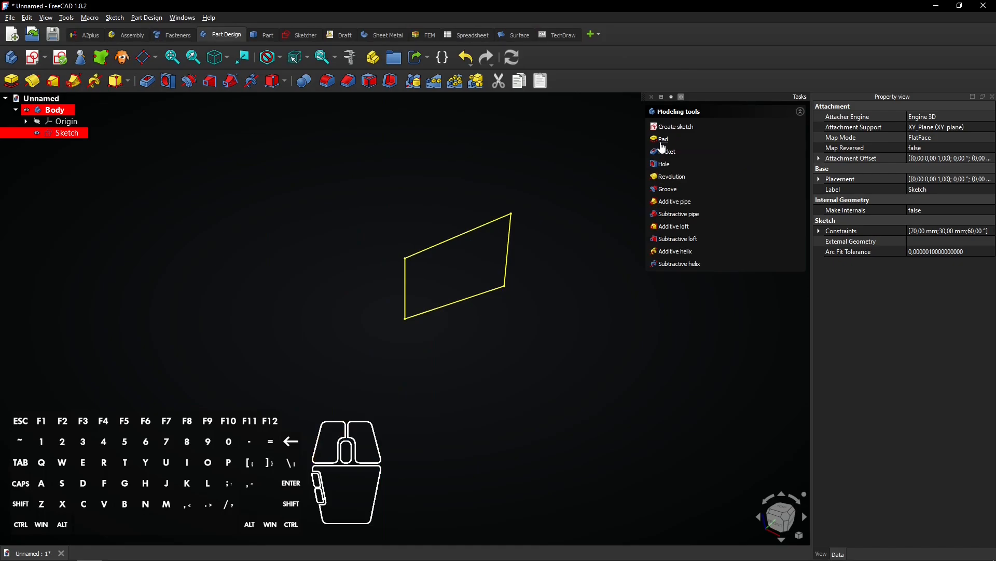
click(664, 138)
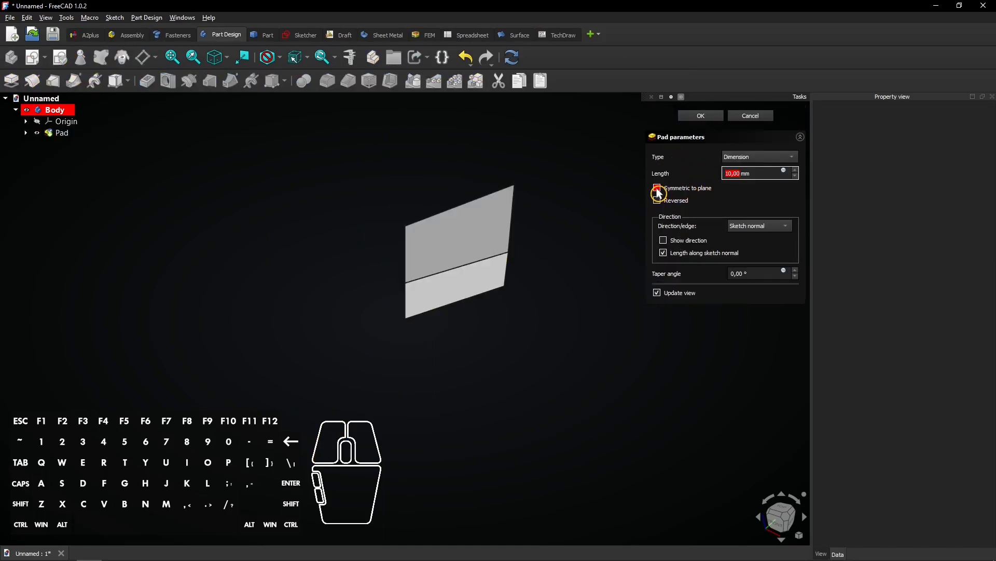
click(656, 187)
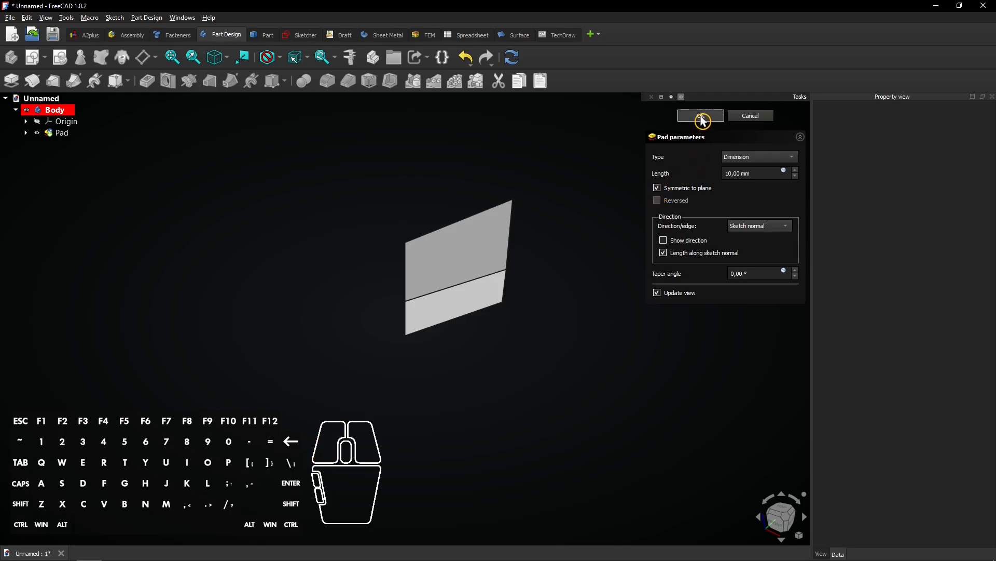
click(700, 116)
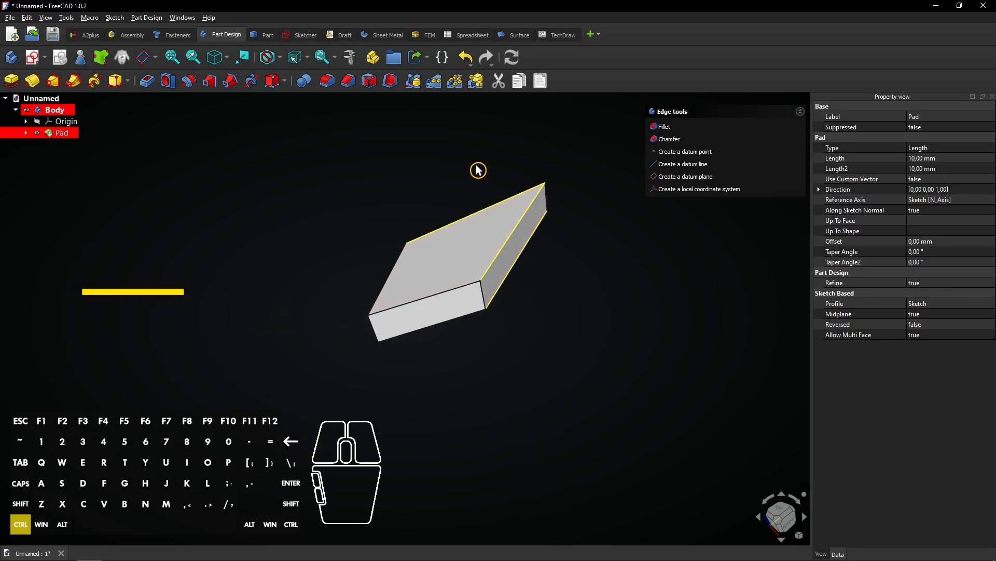
Apply a 4,99 mm equal-distance chamfer to four edges of the diamond solid
drag(477, 170, 518, 233)
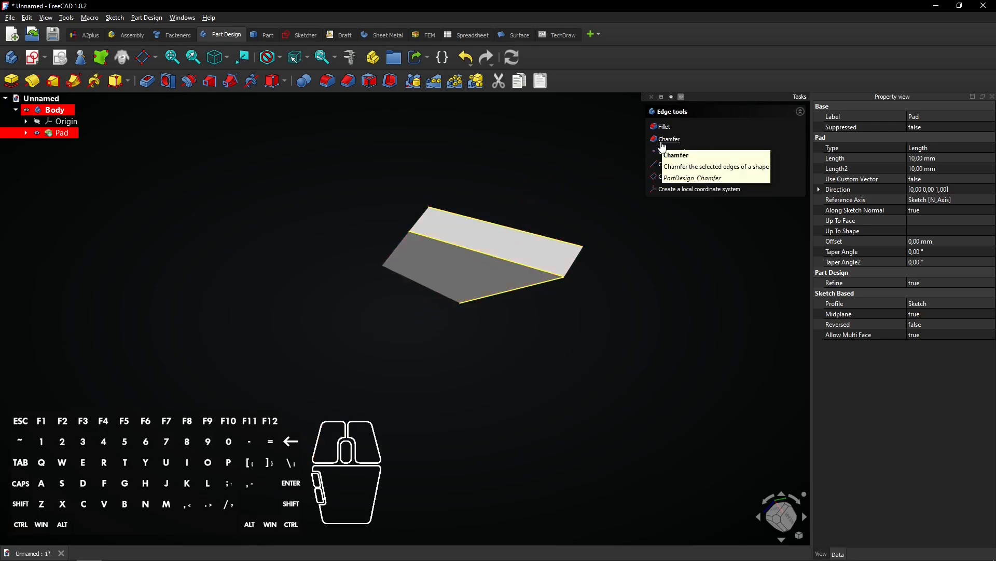
click(670, 138)
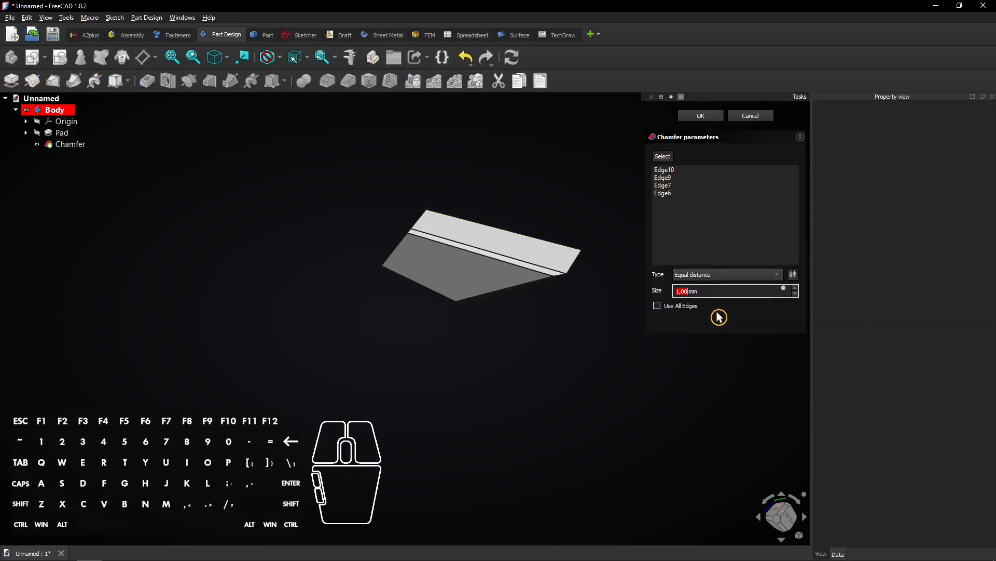
text(4,)
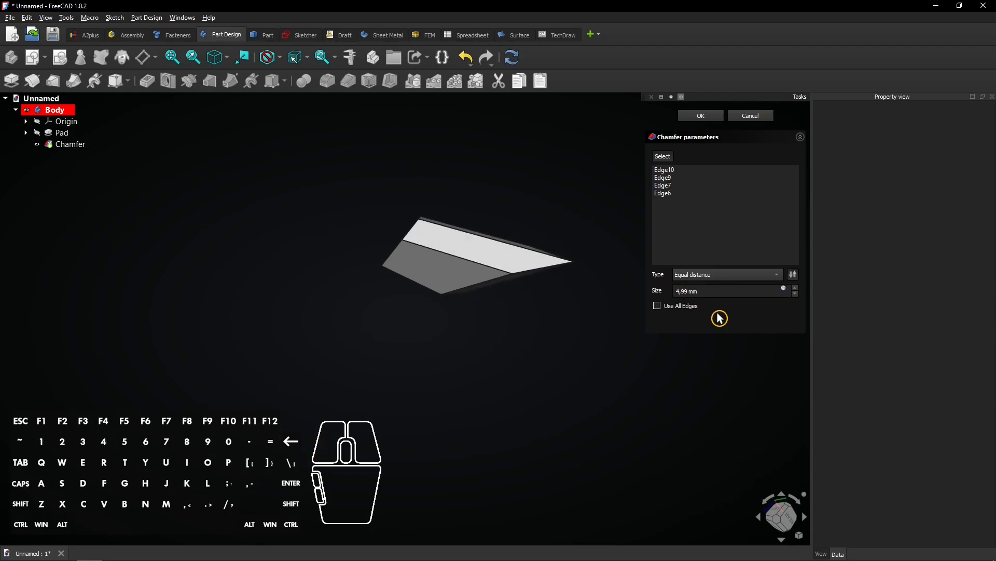
drag(477, 267, 464, 255)
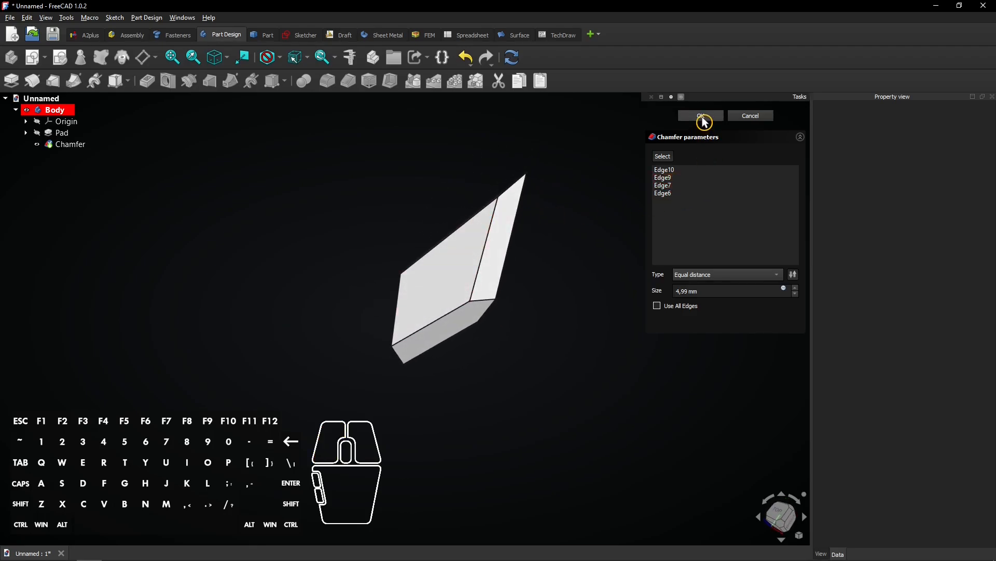
click(699, 115)
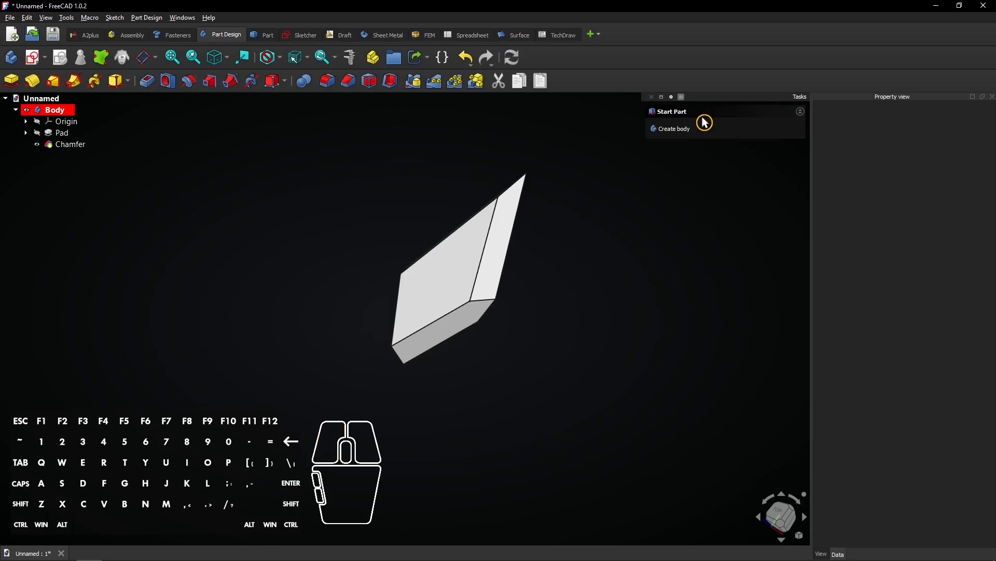
Polar-pattern the Pad and Chamfer six times over 360° to form a six-pointed star
click(61, 132)
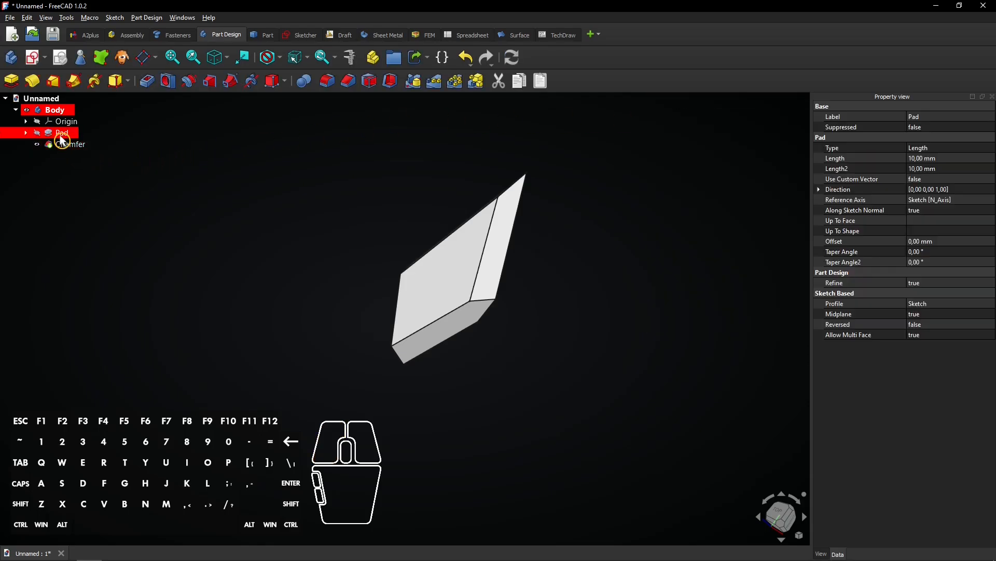
click(71, 144)
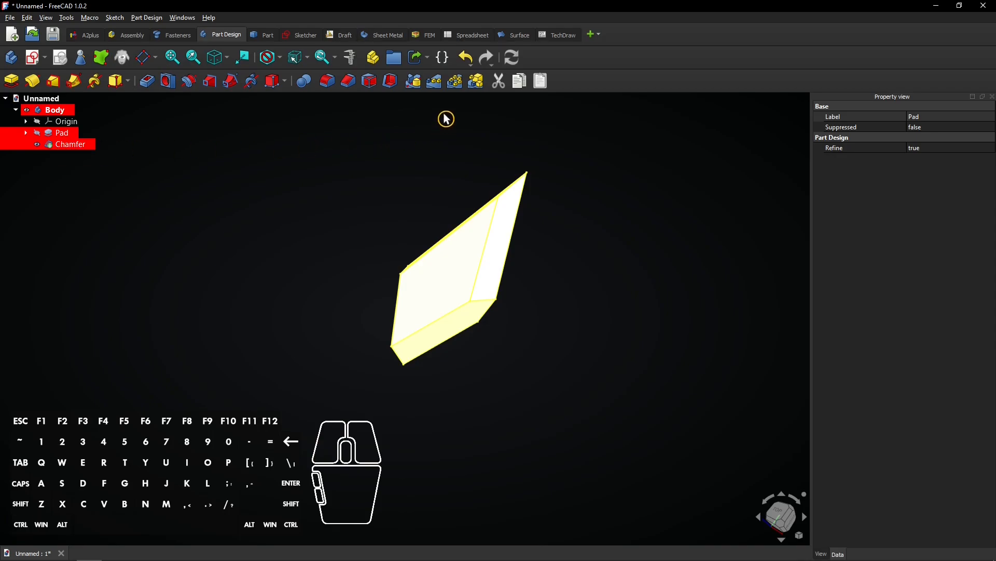
mouse_move(453, 81)
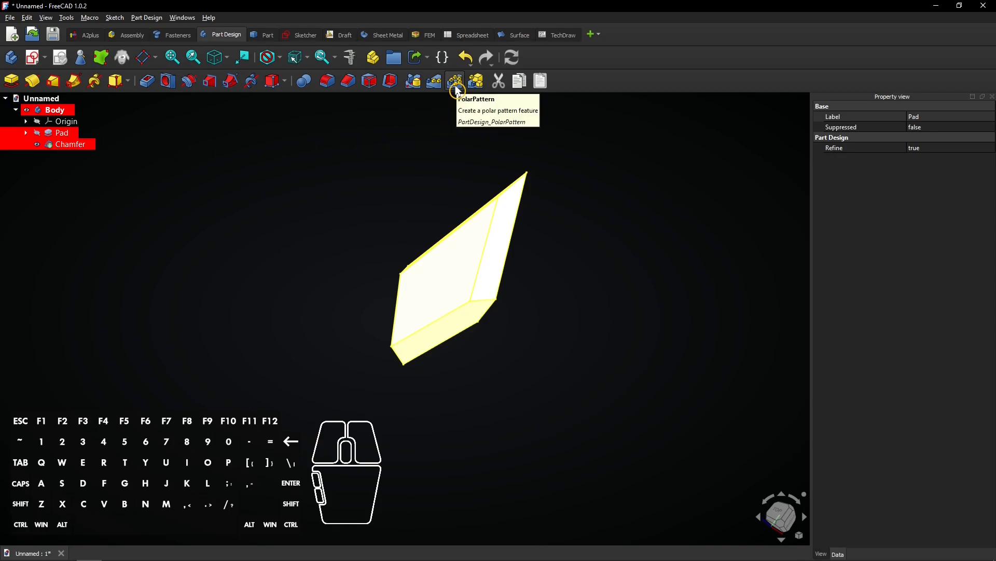
mouse_move(457, 90)
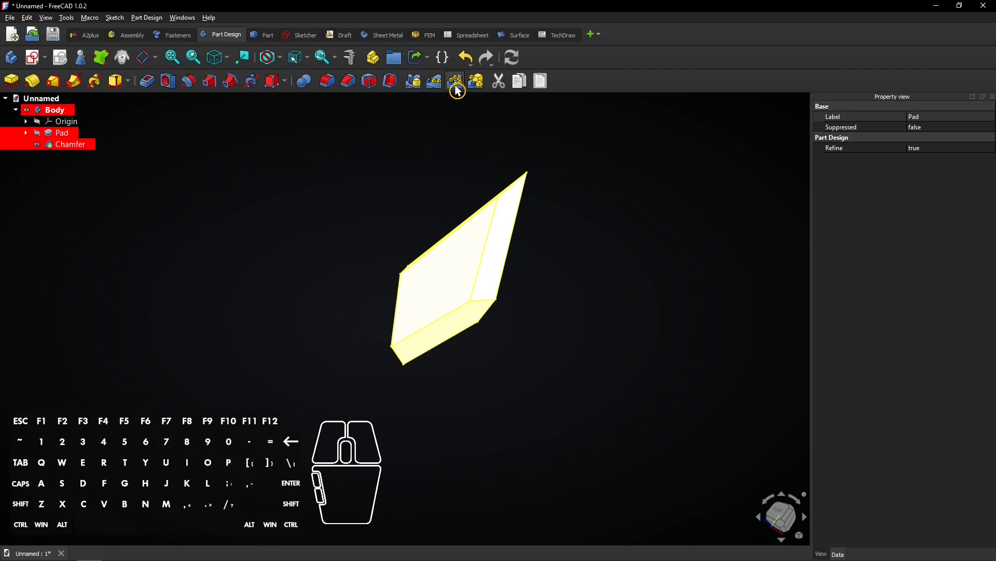
click(457, 81)
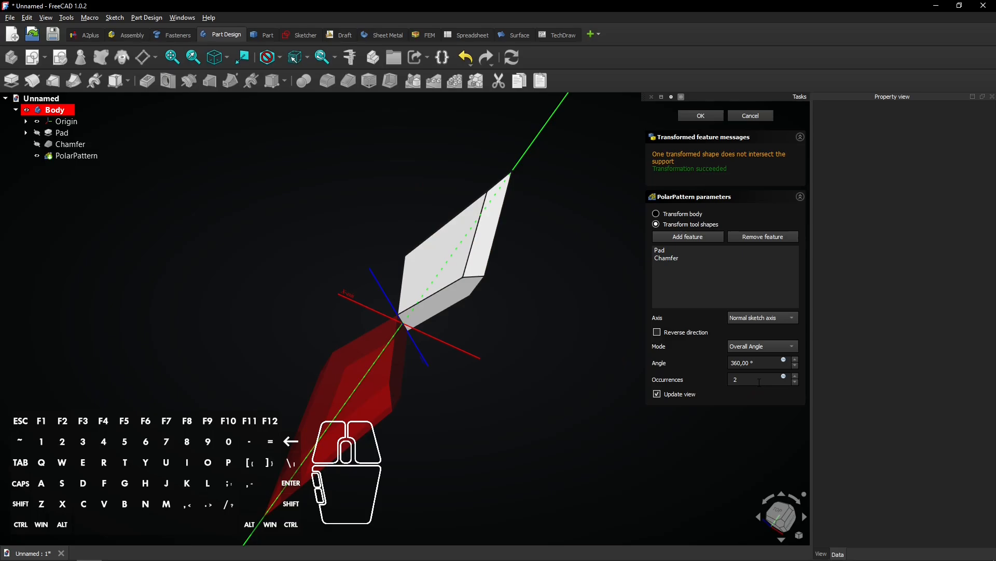
text(6)
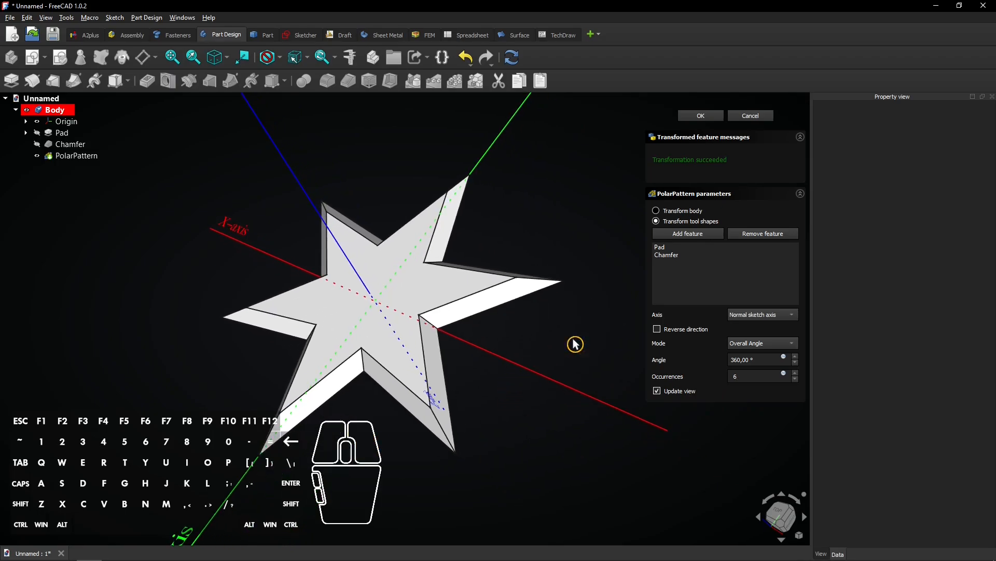
click(661, 247)
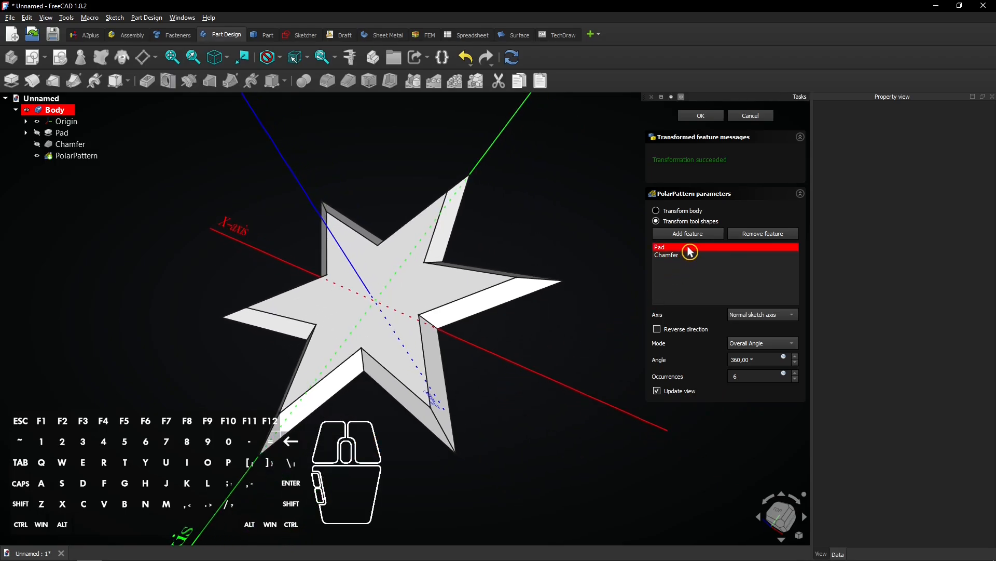
mouse_move(689, 252)
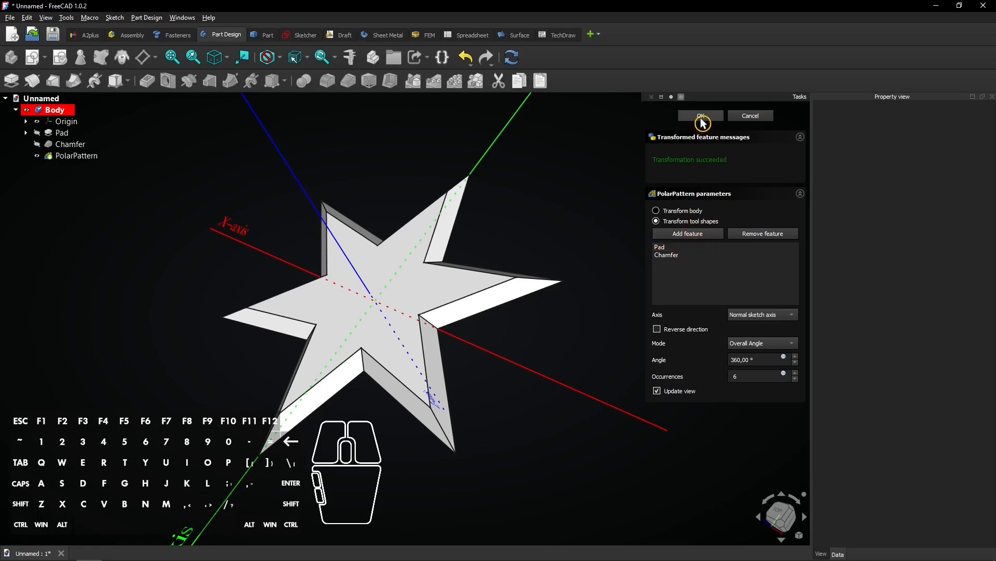
click(700, 115)
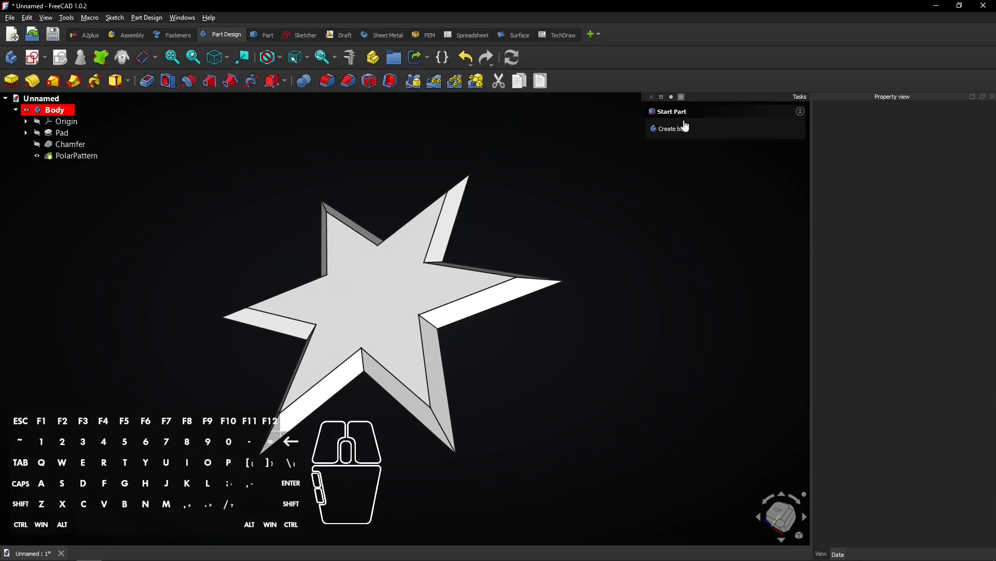
Set the Body's diffuse colour to yellow through its custom appearance material
right_click(55, 109)
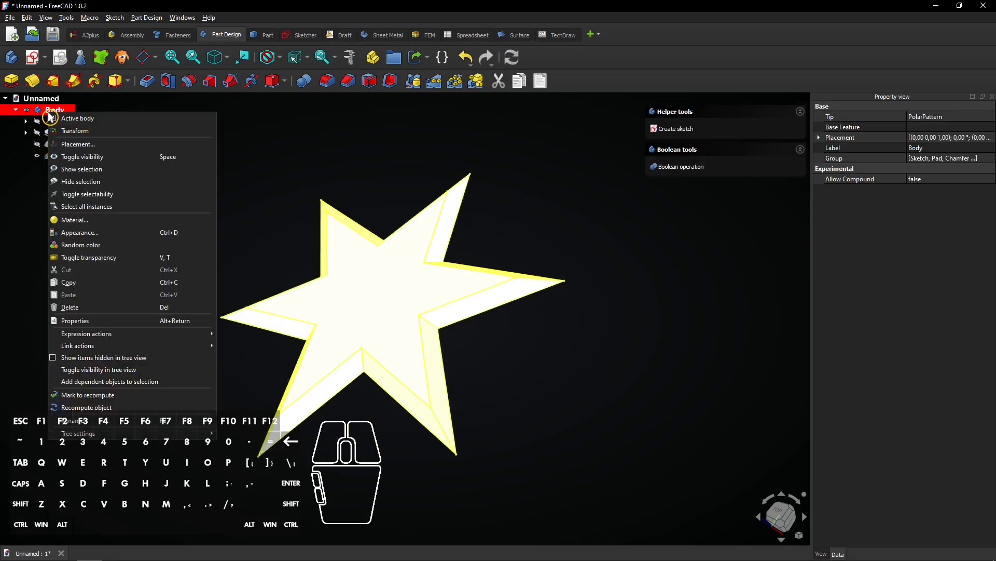
mouse_move(124, 236)
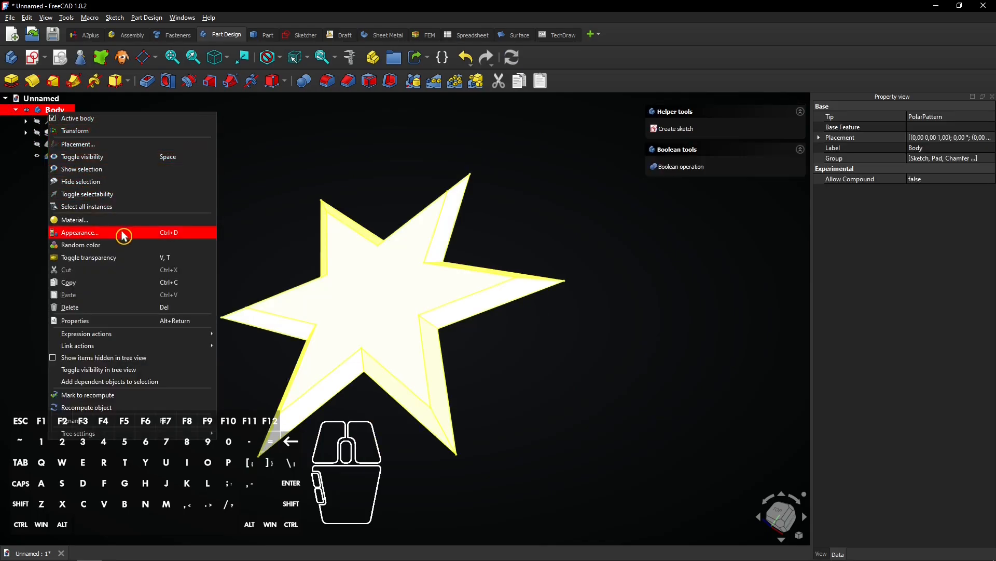
click(80, 232)
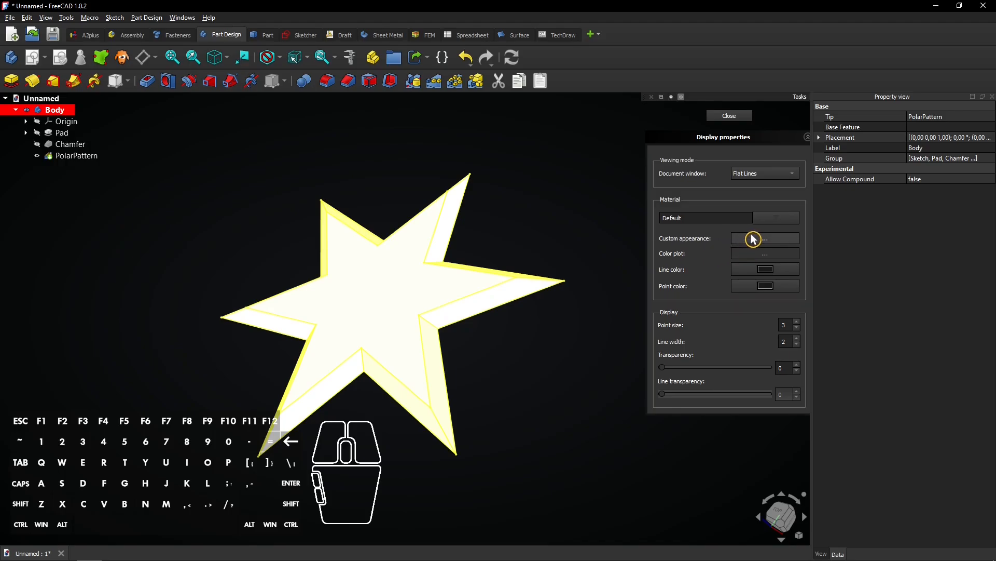
click(765, 237)
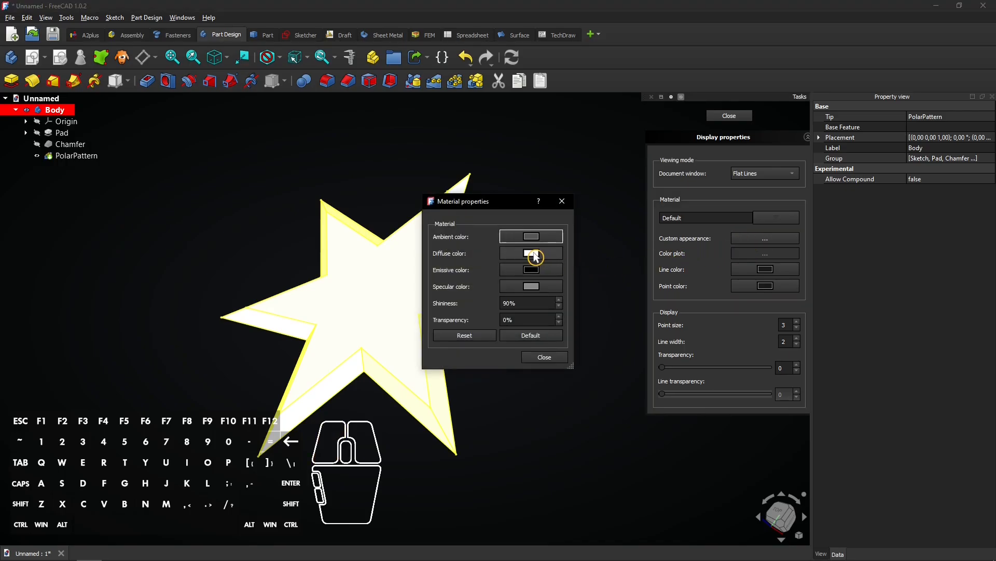
click(530, 253)
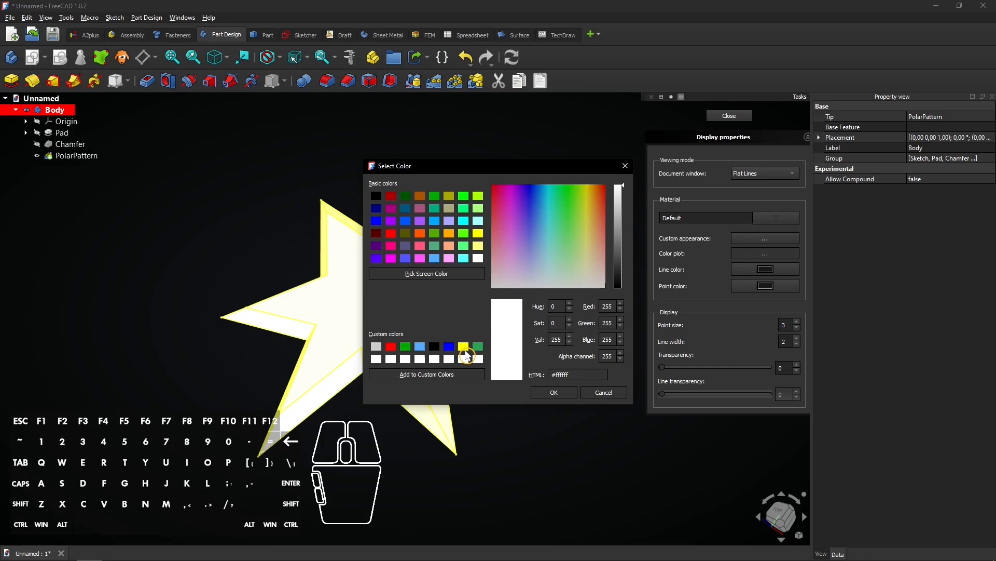
click(552, 392)
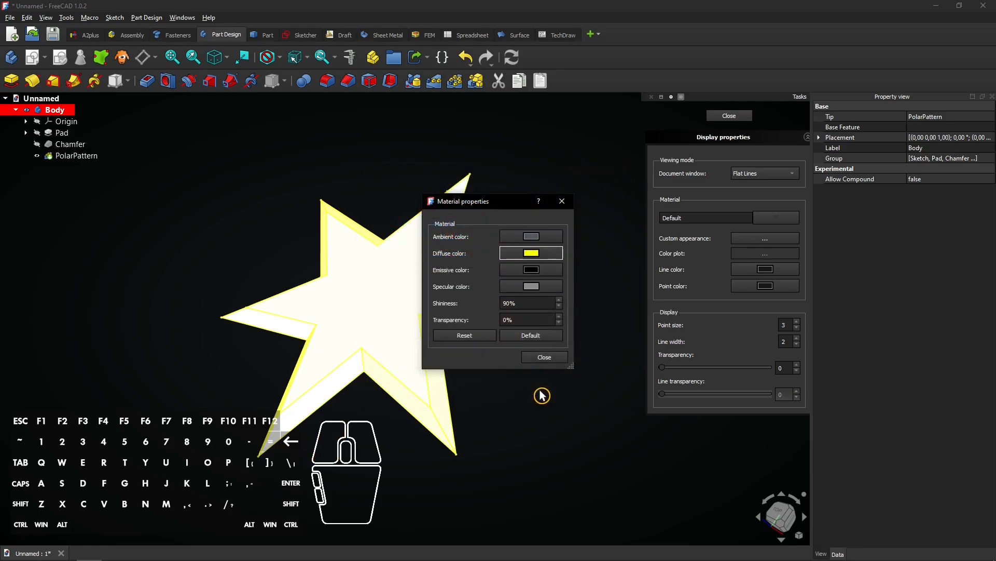
mouse_move(544, 356)
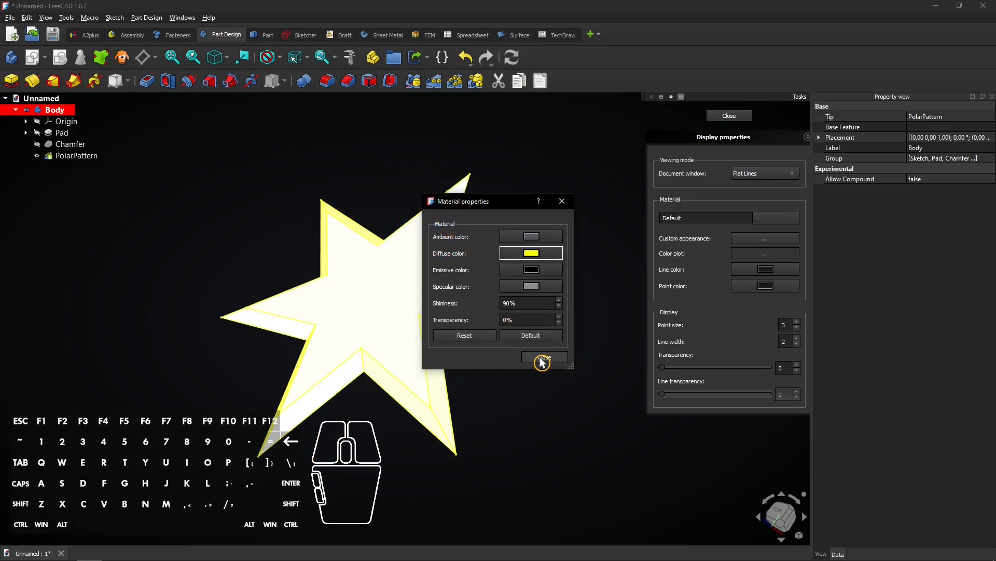
click(543, 356)
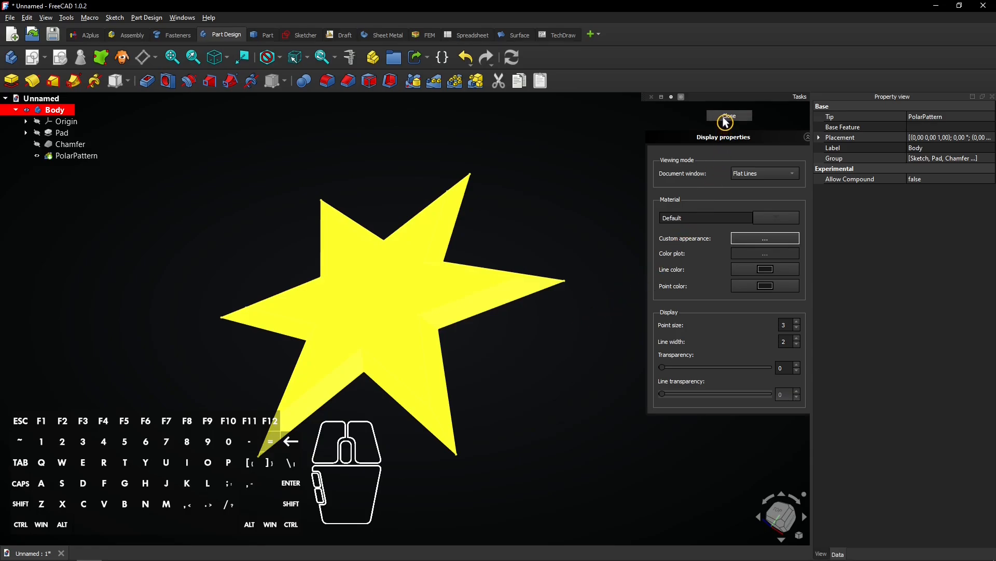
click(729, 116)
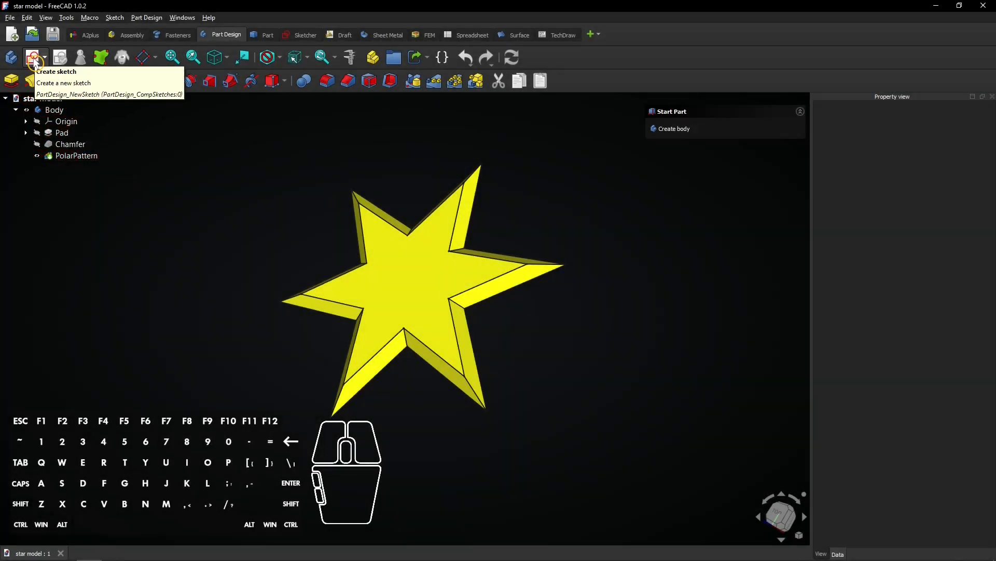
Sketch a 20 mm circle centred on the origin on the XY plane and close the sketch
click(35, 57)
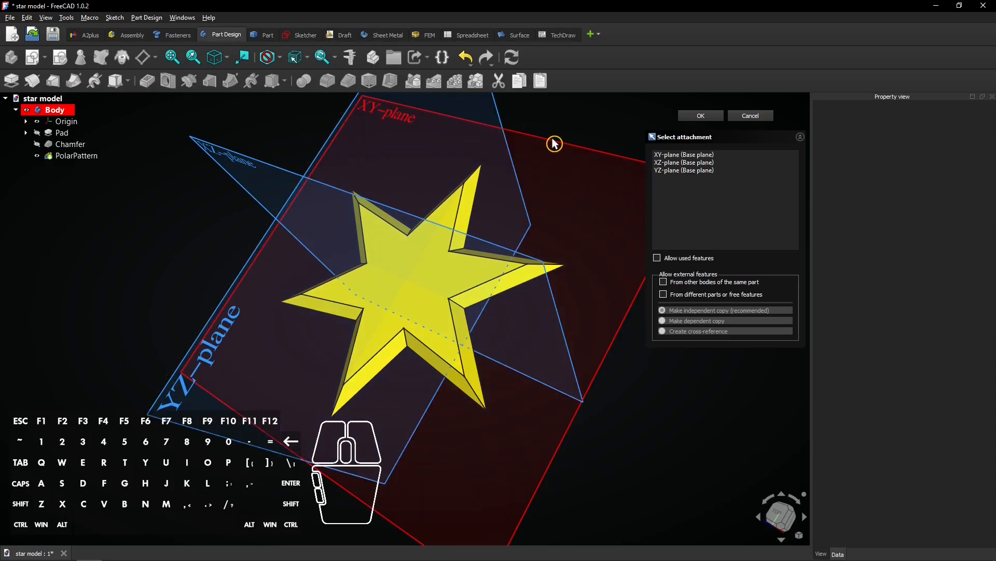
click(699, 115)
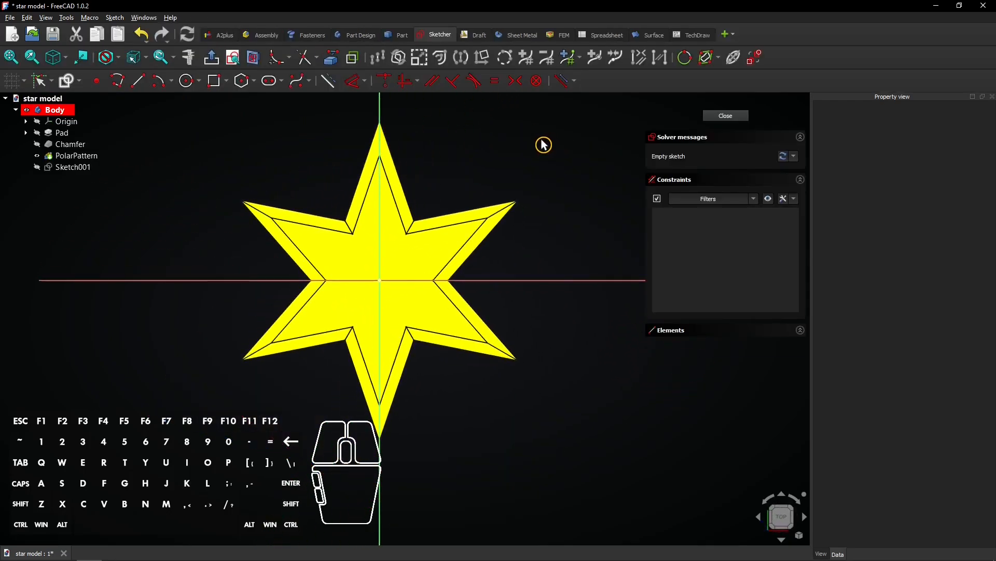
mouse_move(187, 81)
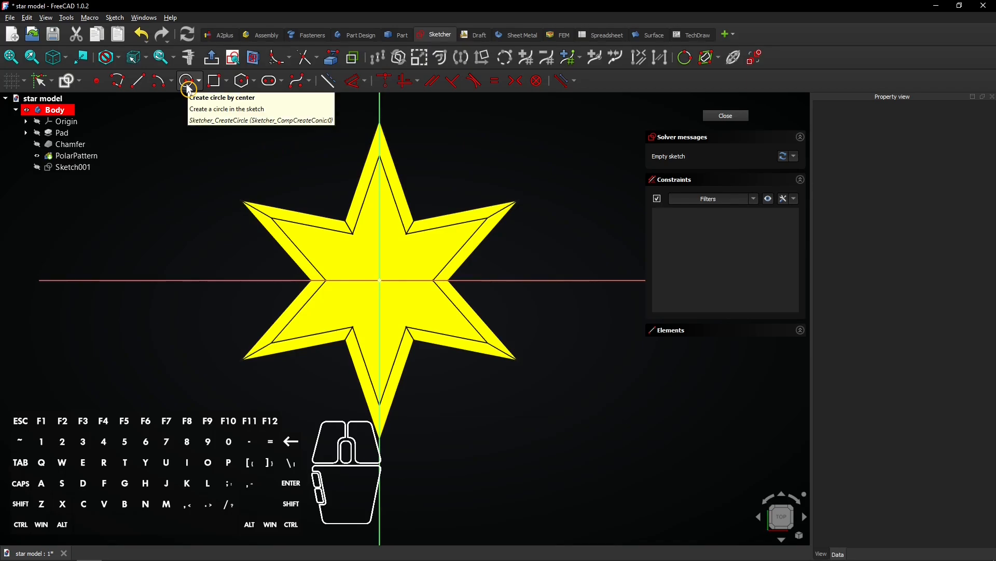
click(188, 81)
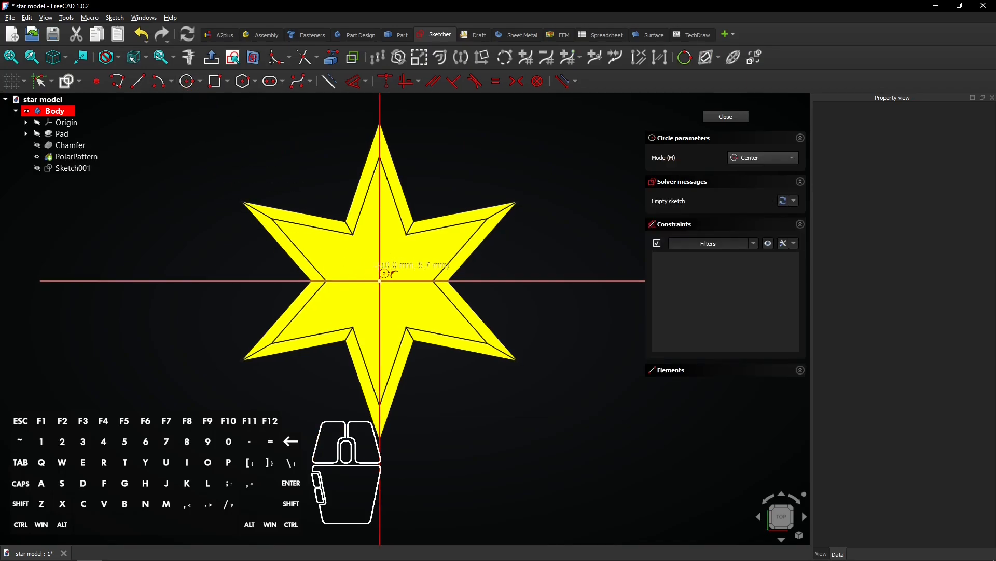
drag(380, 279, 412, 270)
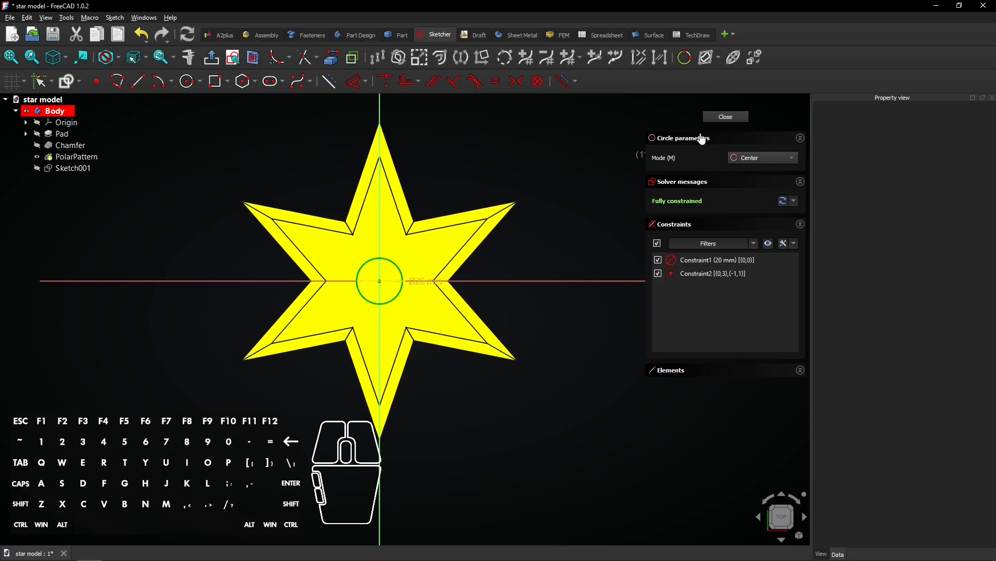
click(725, 117)
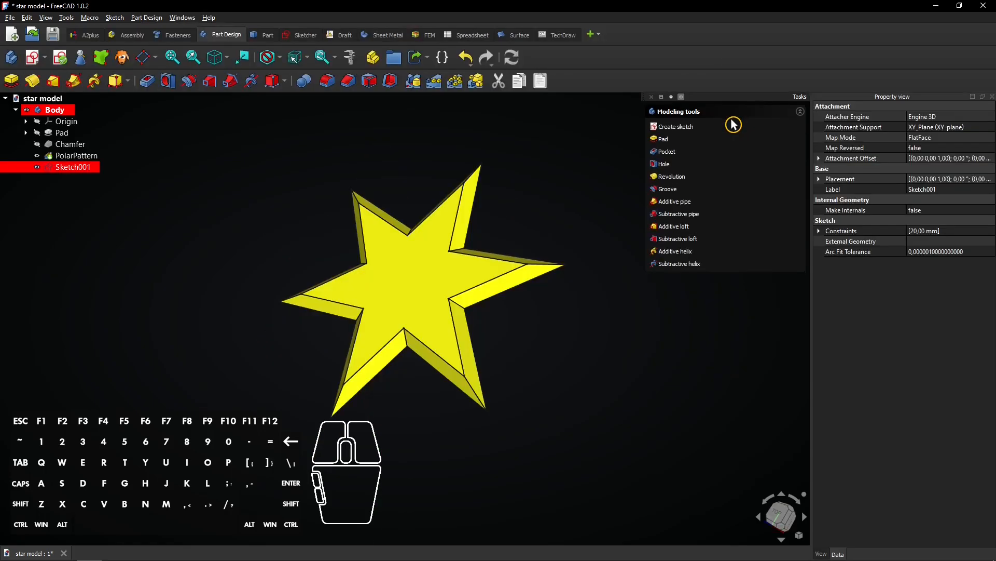
mouse_move(664, 152)
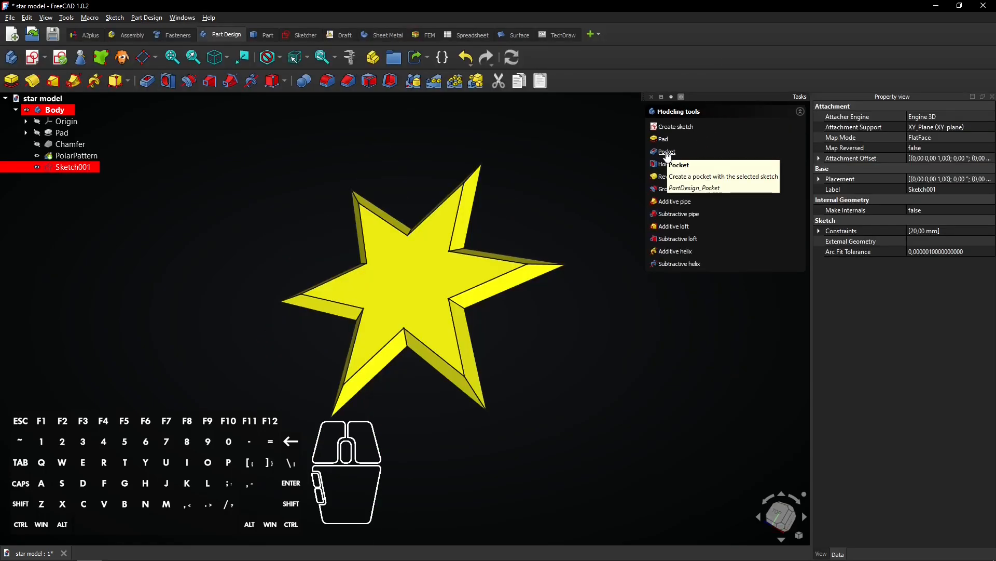
Pocket the circle through all, symmetric to the sketch plane, leaving a central hole
click(667, 152)
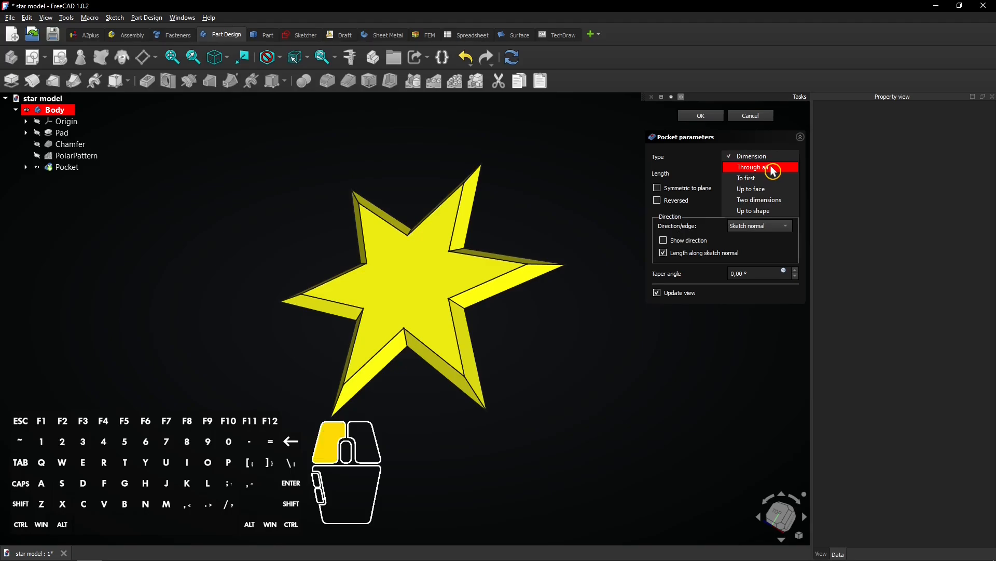
click(751, 168)
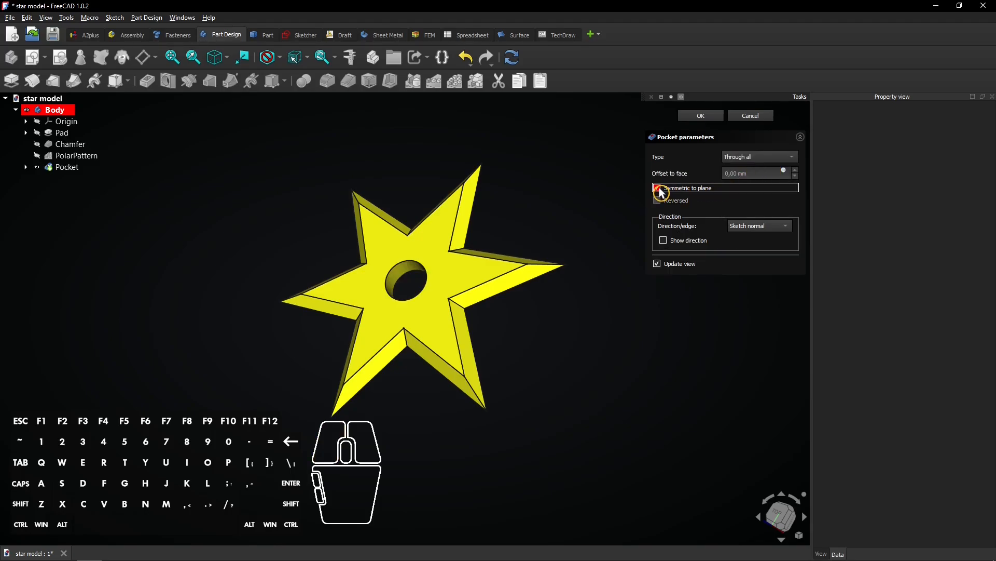
click(657, 188)
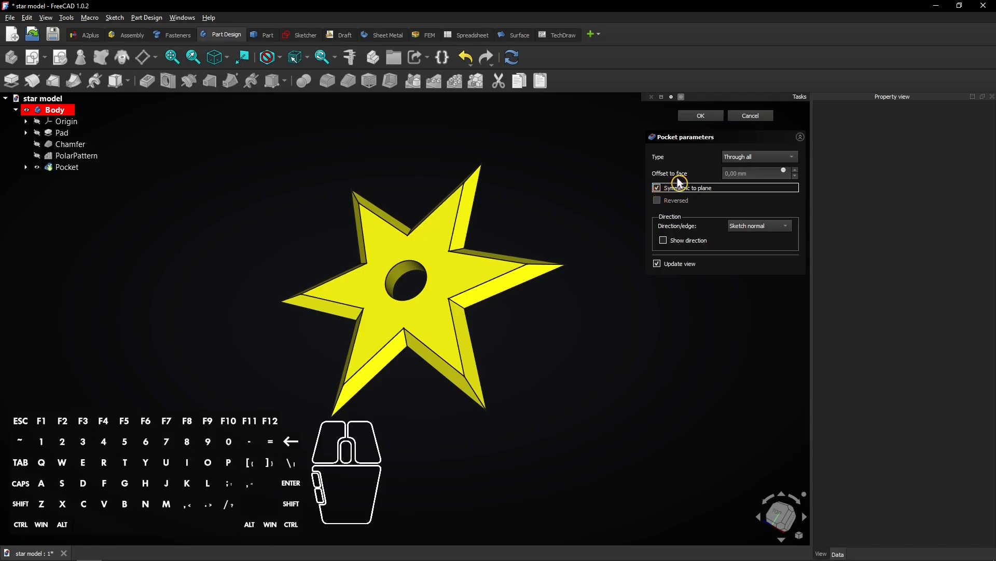
click(700, 115)
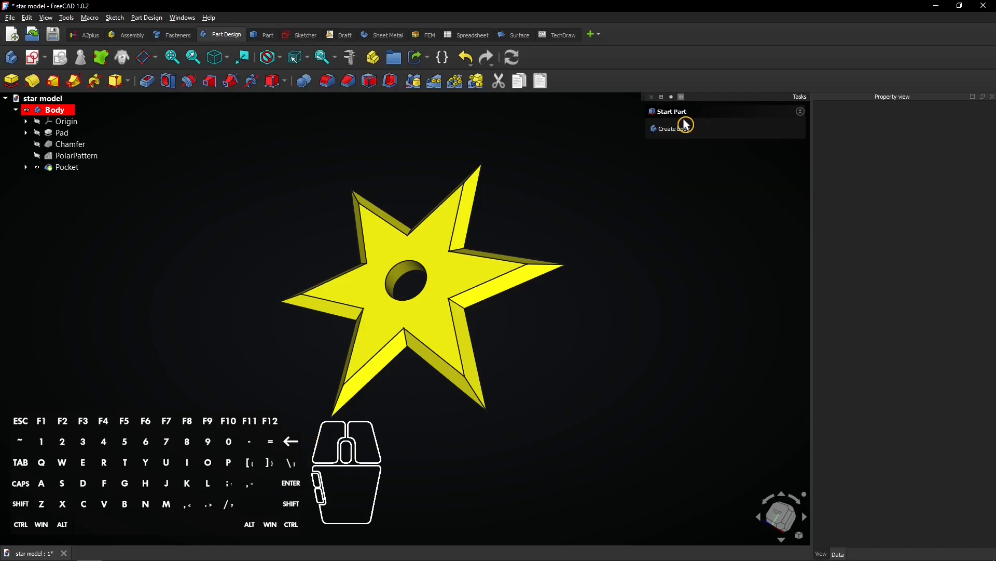